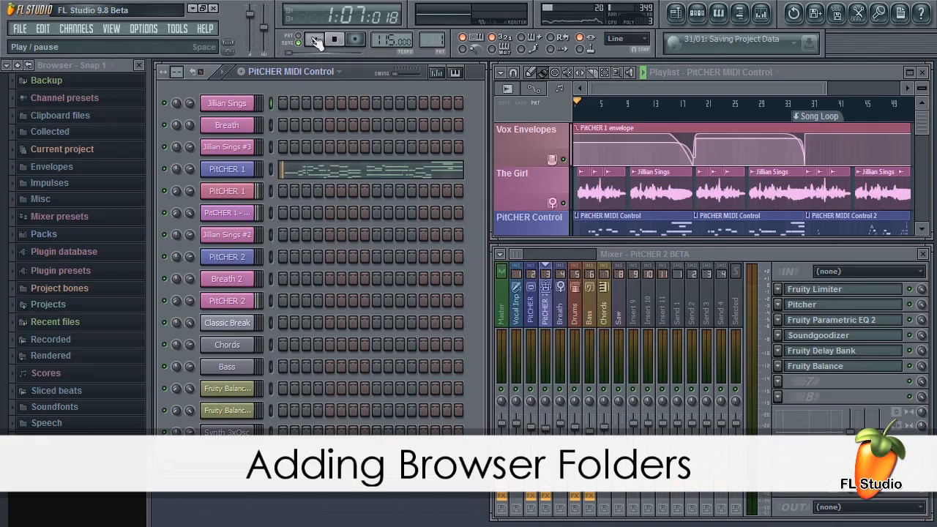
- Show the File settings page with its empty Browser extra search folders list
click(313, 38)
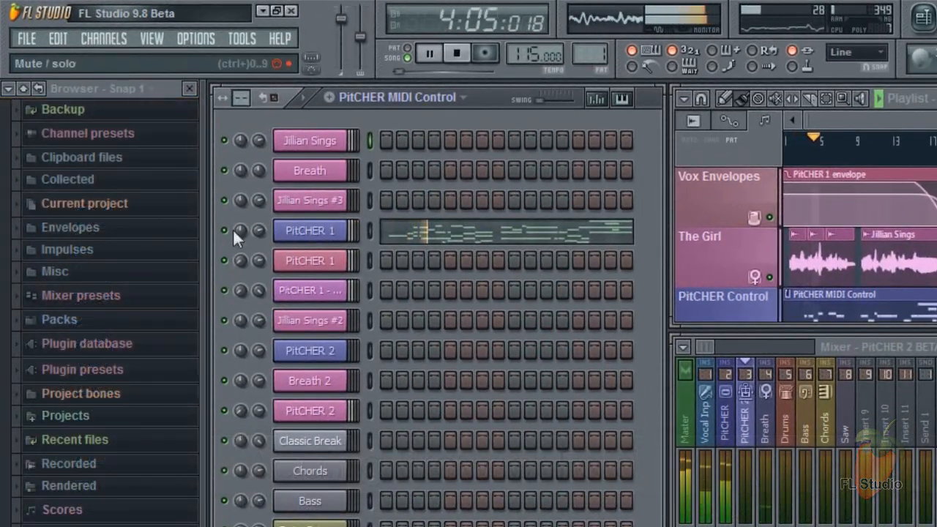
click(194, 38)
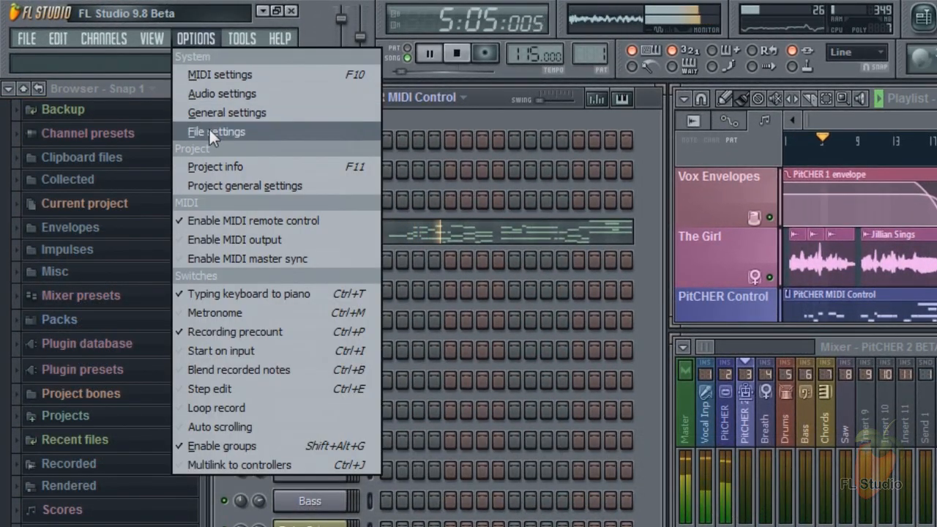
click(217, 131)
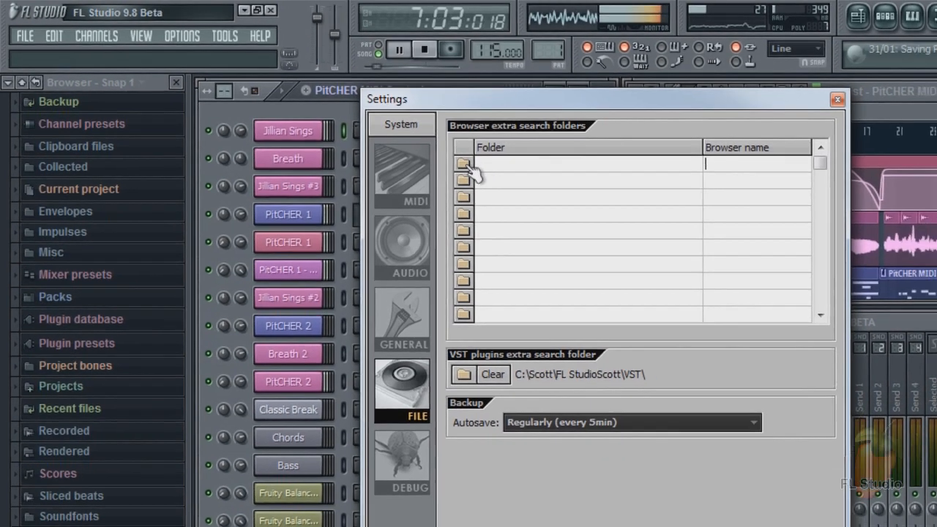
- Add C:\Users\Scott\ as the first browser extra search folder
click(462, 164)
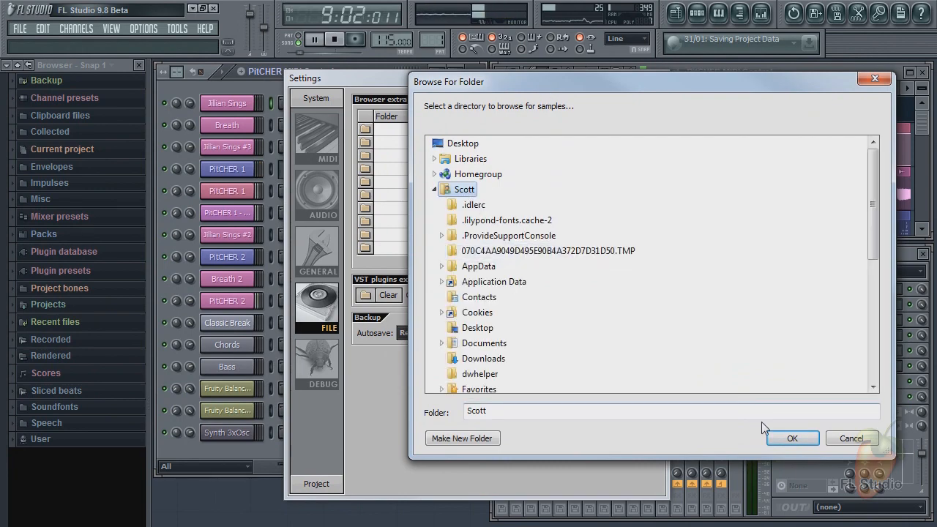
click(790, 437)
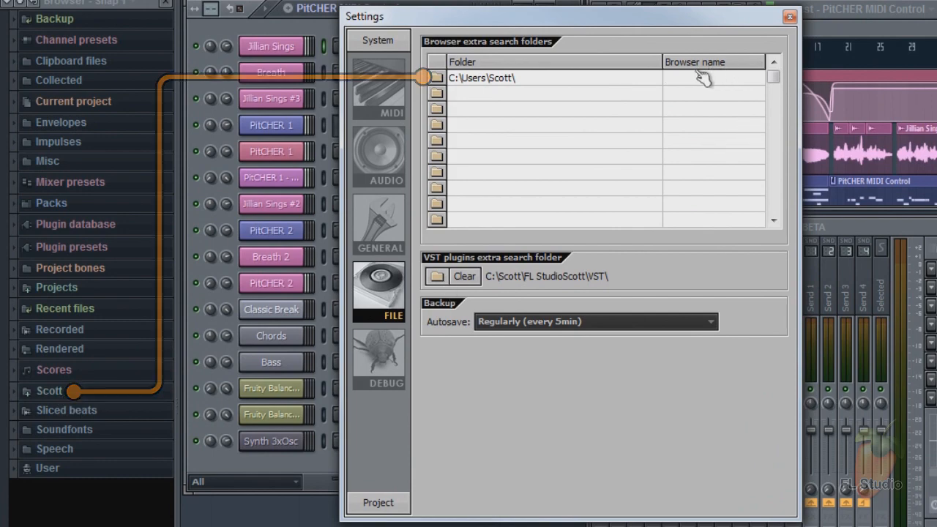
- Give the Scott search folder the browser name 'Music 4 Work'
text(Music 4 Work)
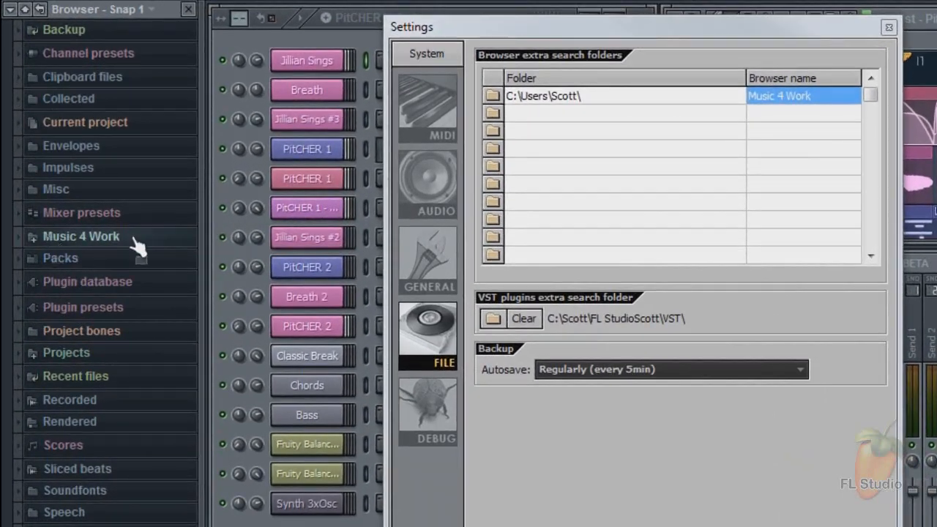
mouse_move(607, 110)
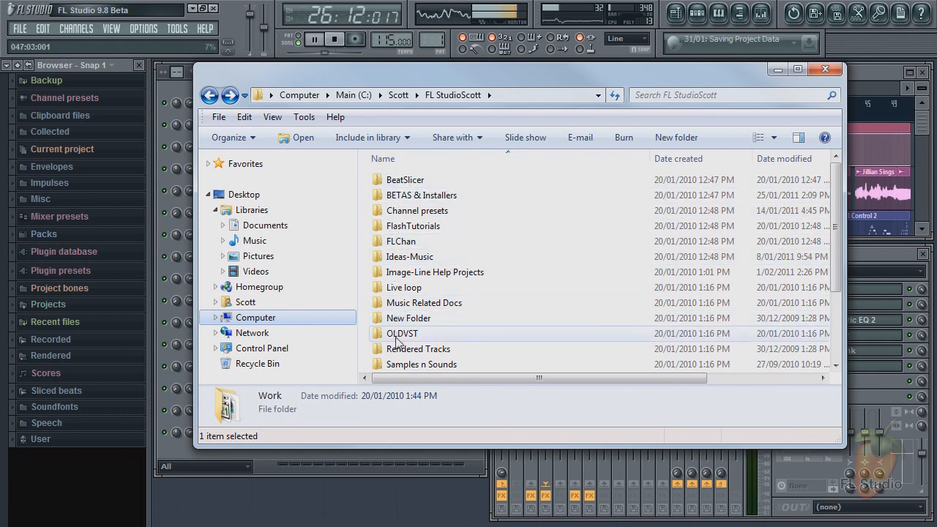
- Add C:\Scott\FL StudioScott\Ideas-Music\ as another browser extra search folder
click(410, 256)
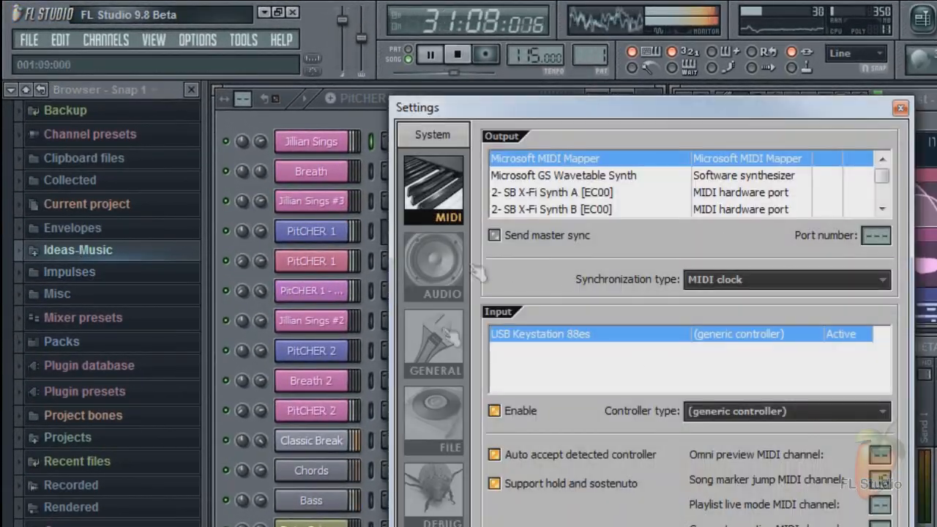
click(433, 417)
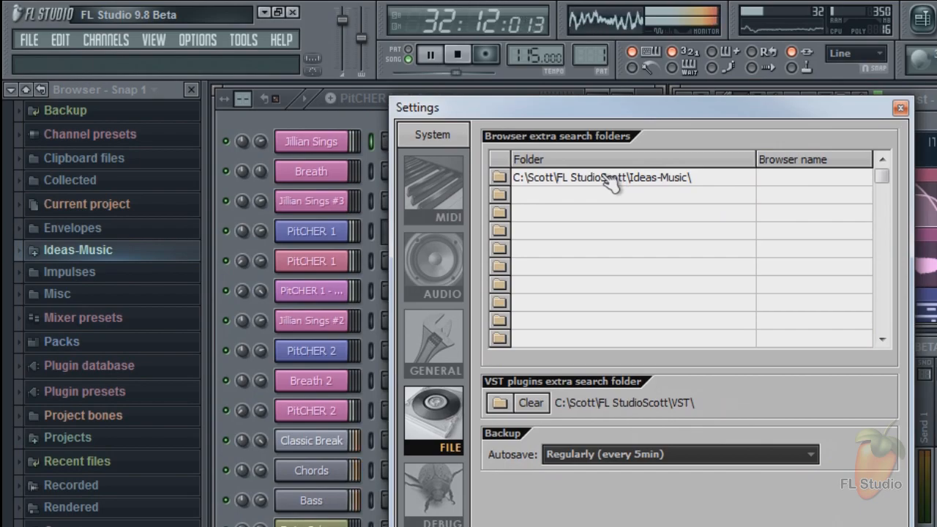